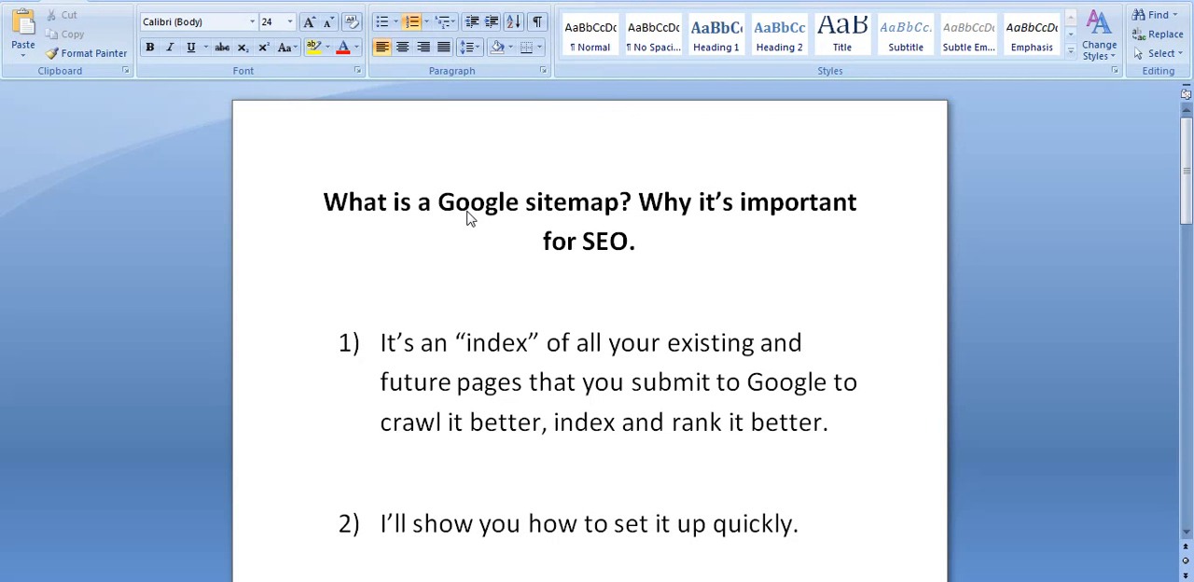
mouse_move(627, 224)
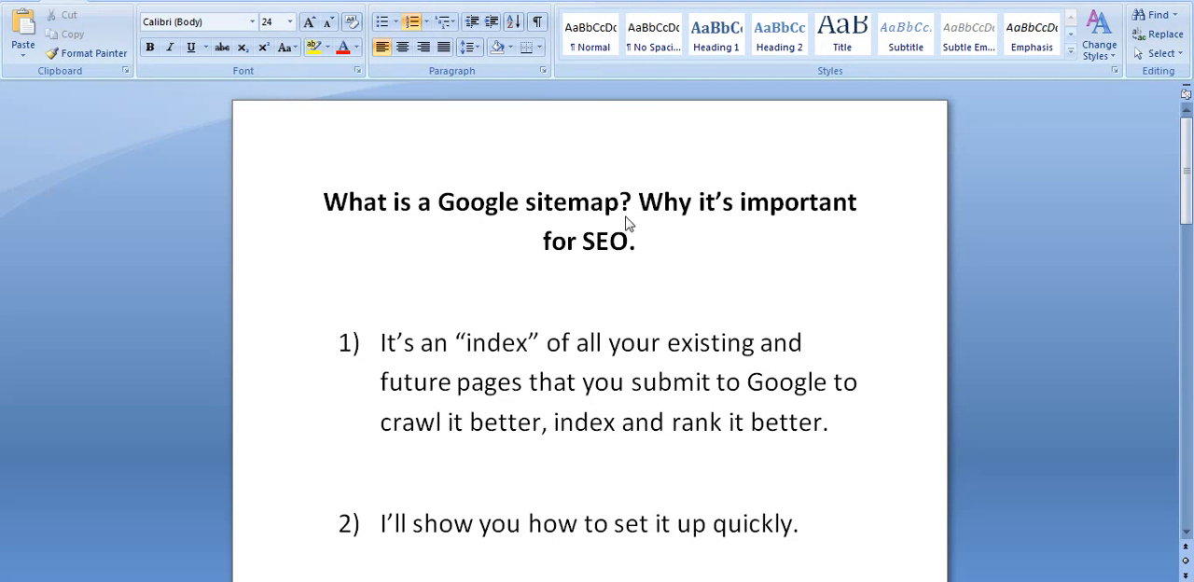
mouse_move(731, 266)
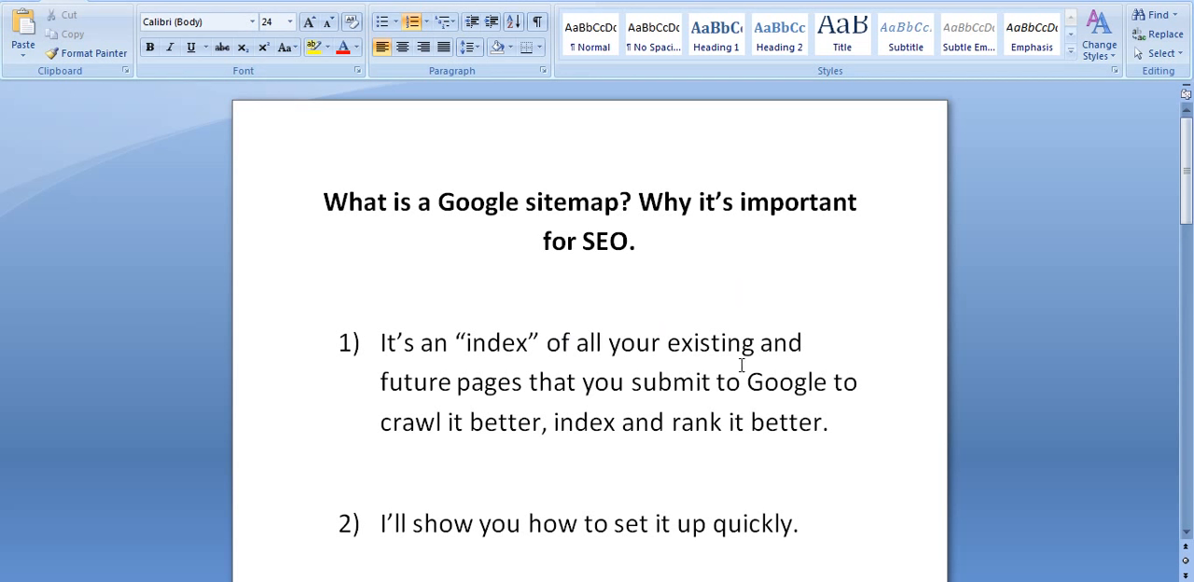
Step: Open the example site's sitemap.xml index in Chrome, listing its three sub-sitemaps
left_click(635, 343)
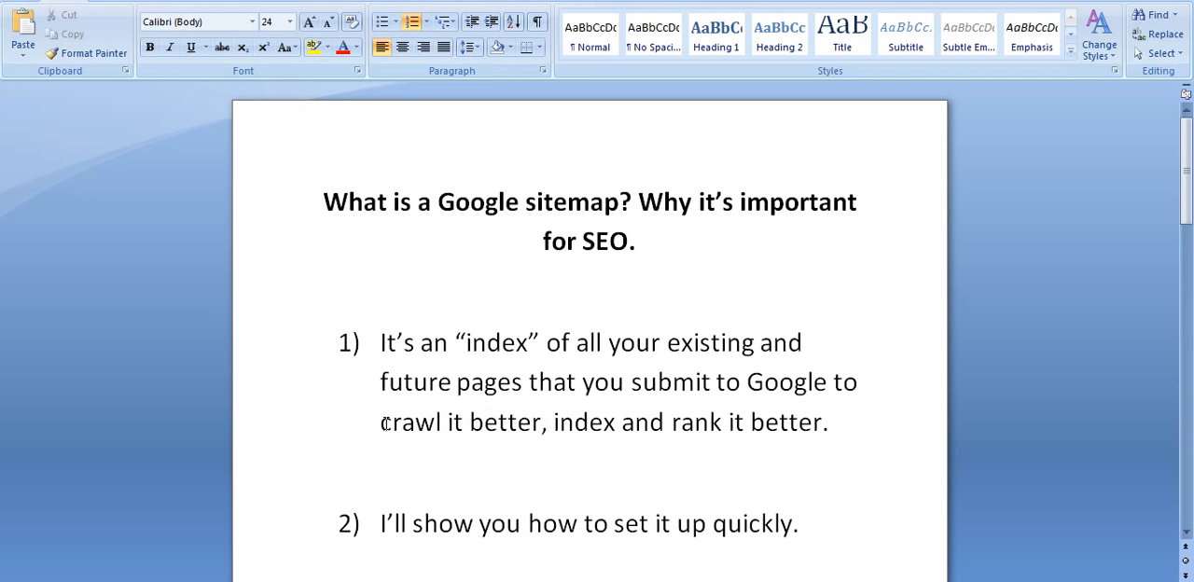
mouse_move(845, 434)
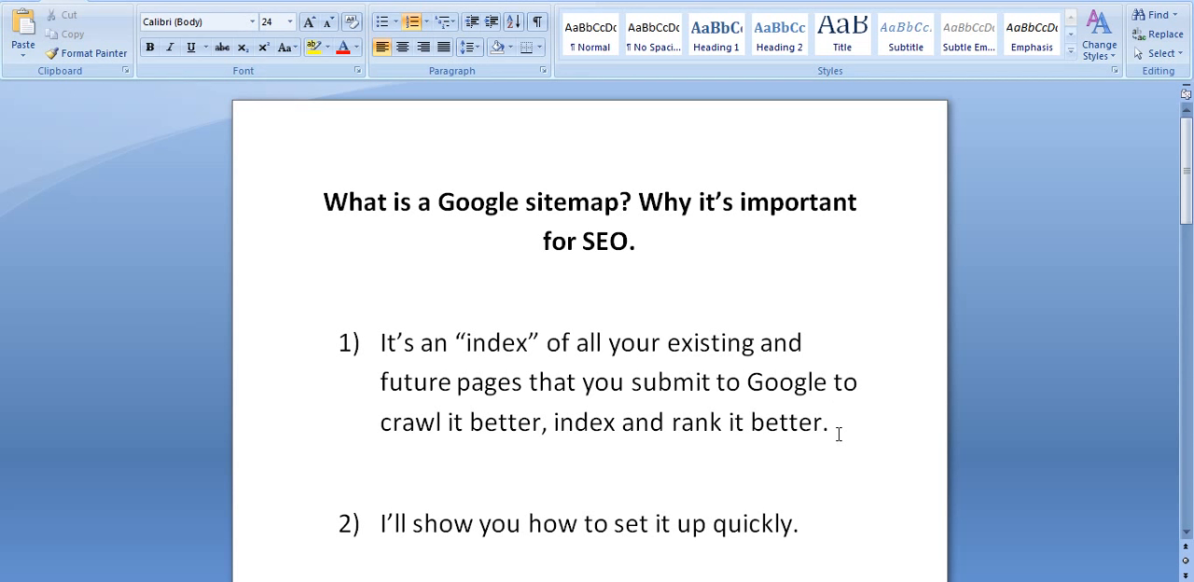
left_click(830, 436)
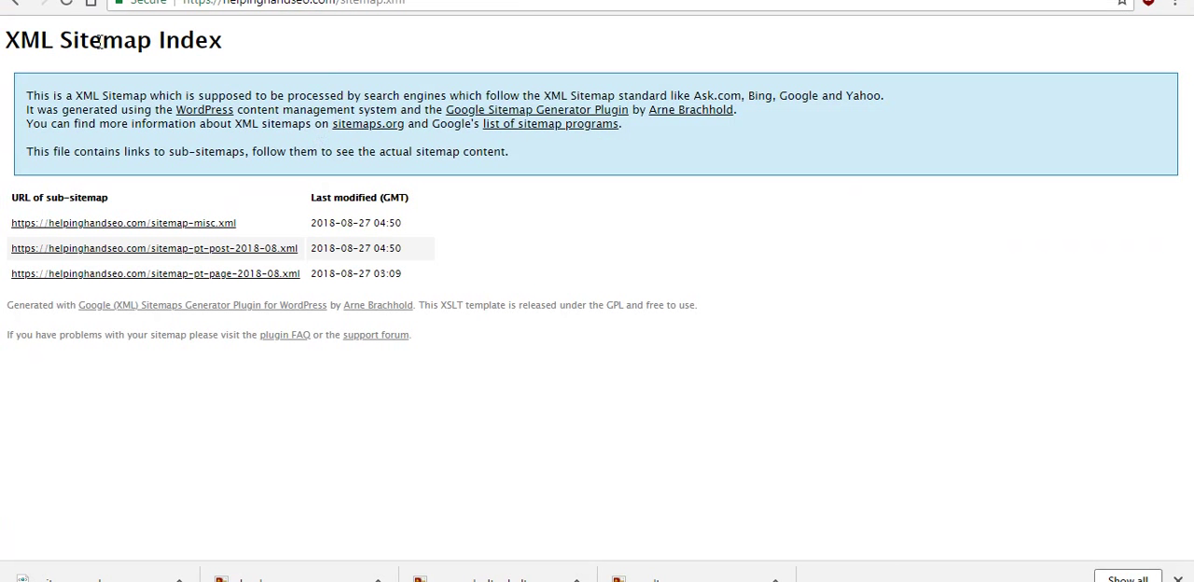
mouse_move(615, 288)
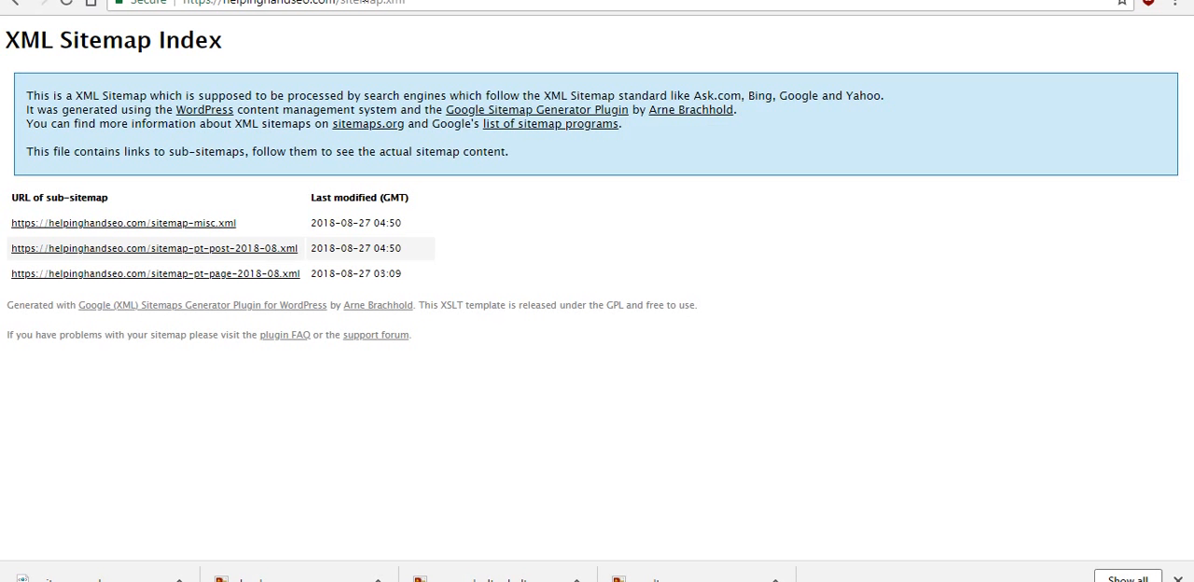
mouse_move(679, 268)
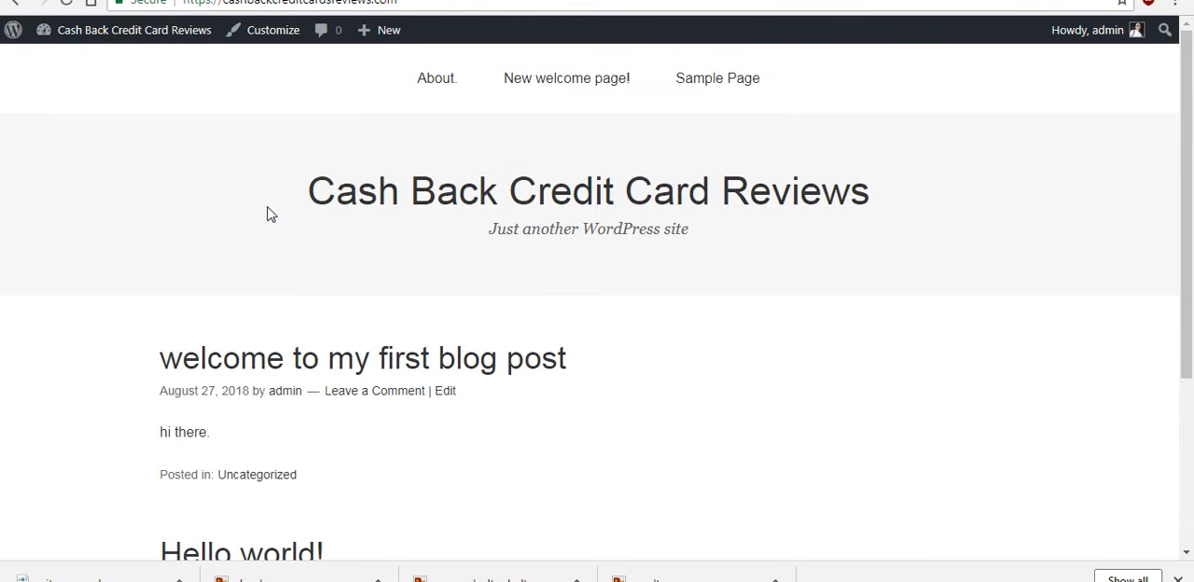
mouse_move(607, 284)
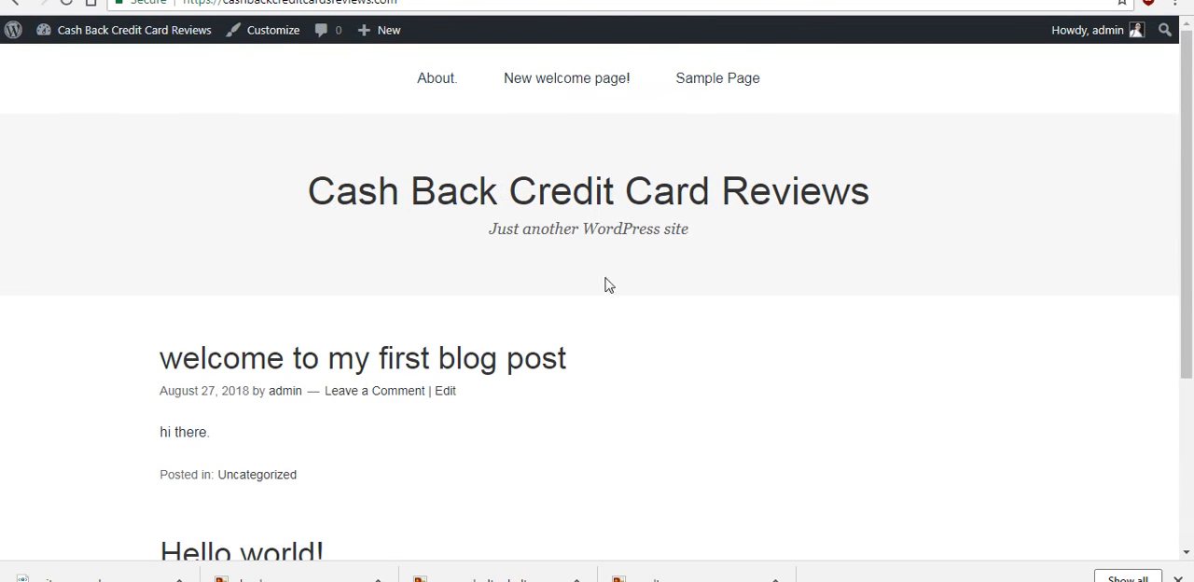
mouse_move(774, 324)
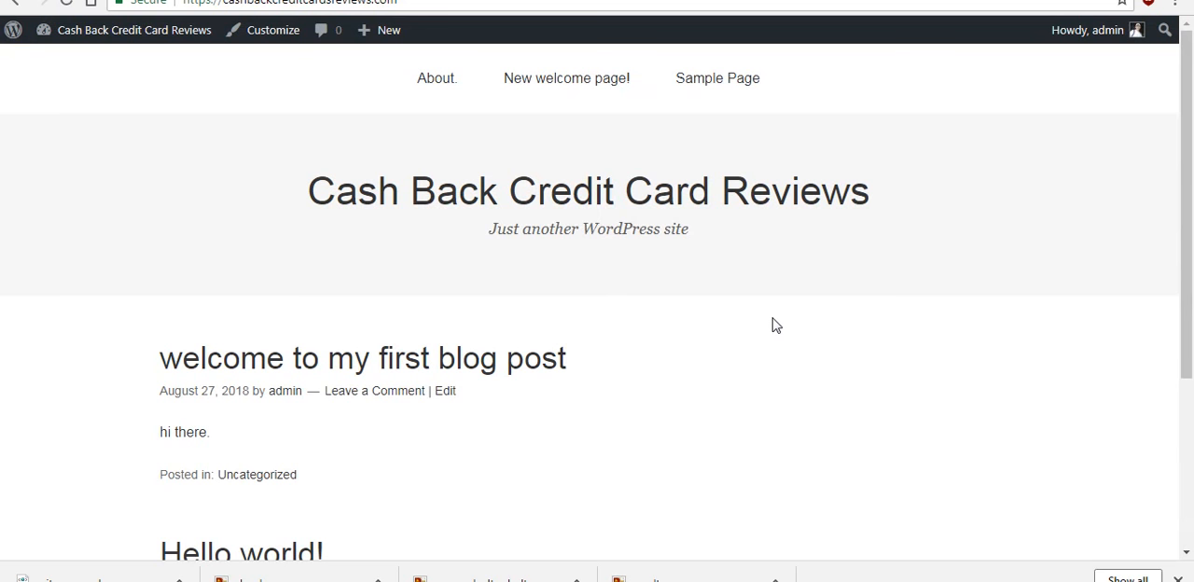
mouse_move(921, 53)
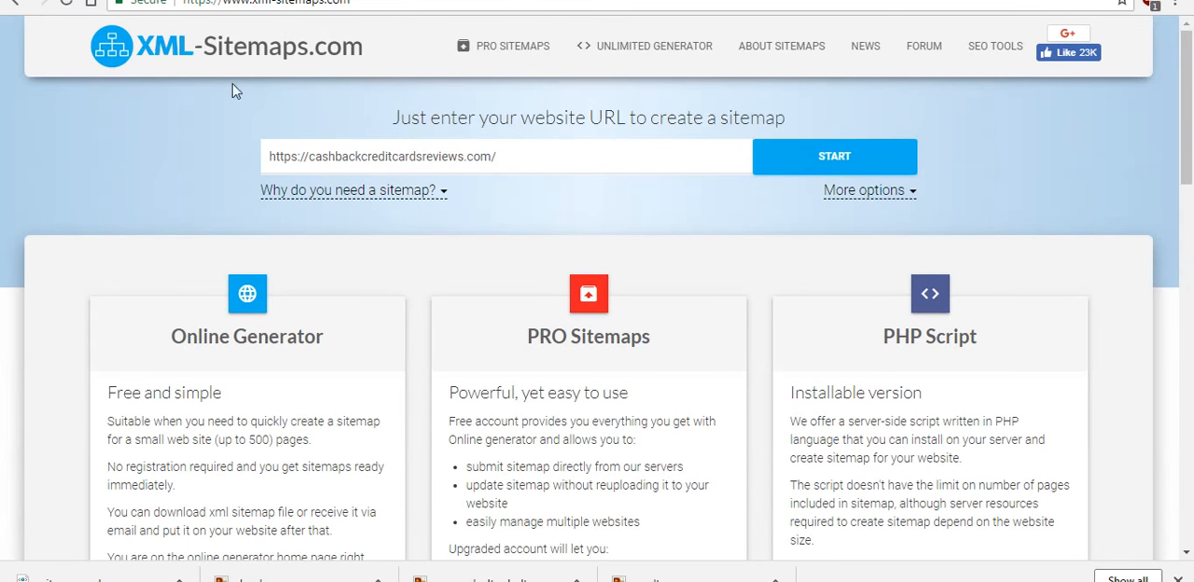
mouse_move(351, 75)
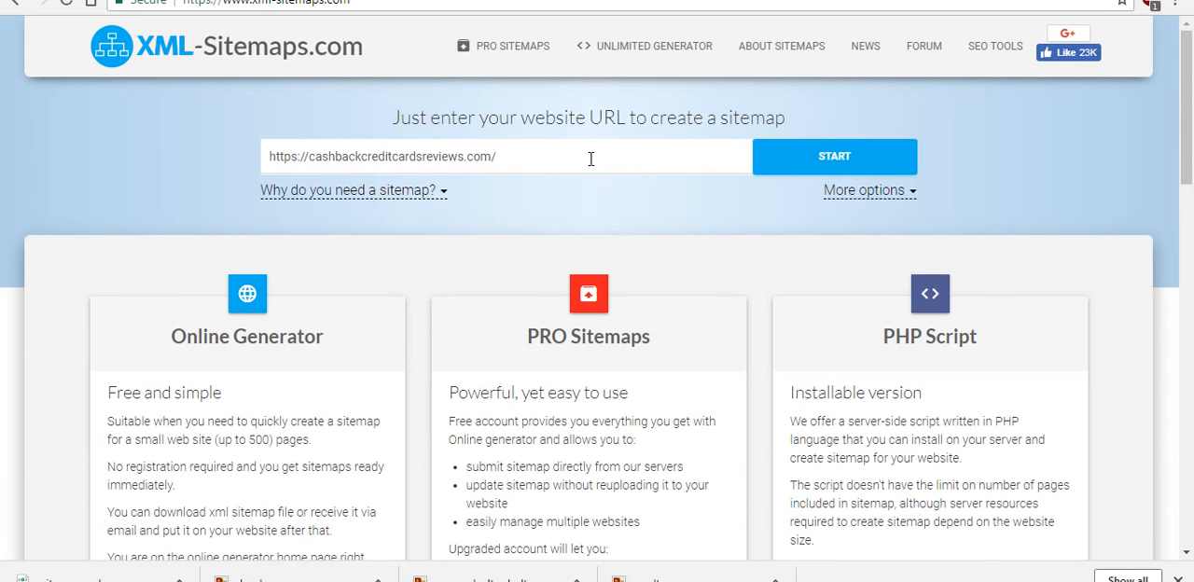
mouse_move(926, 9)
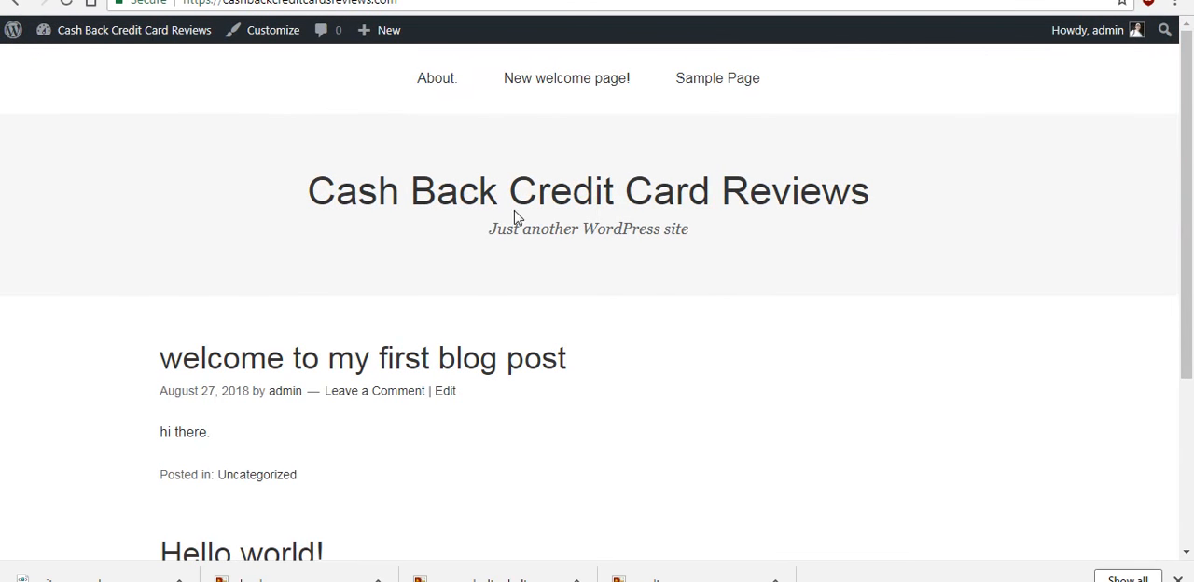
mouse_move(160, 76)
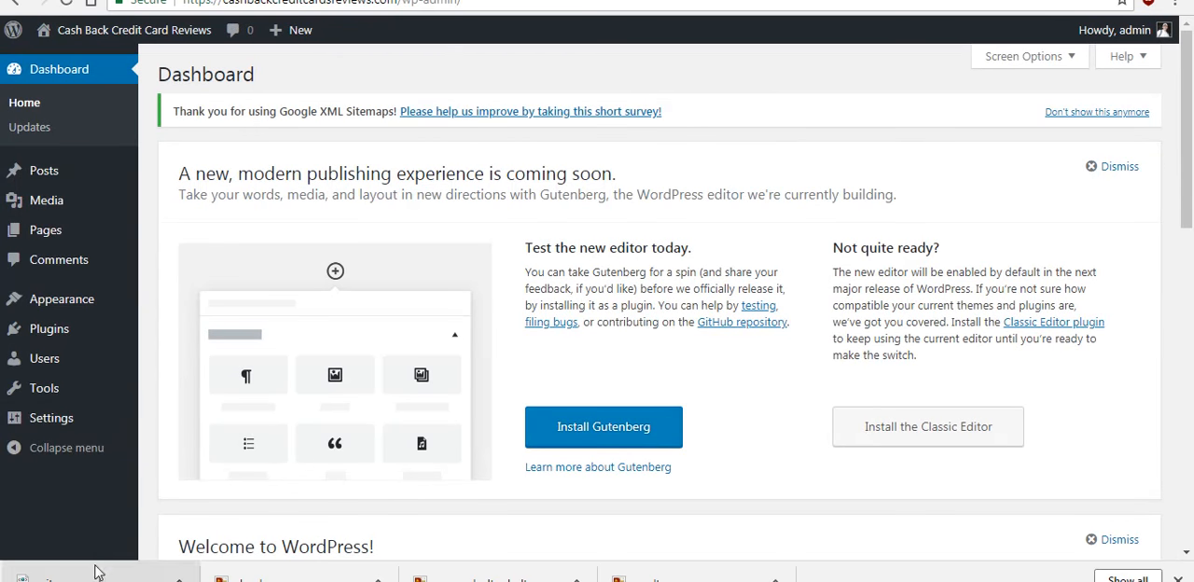
mouse_move(48, 329)
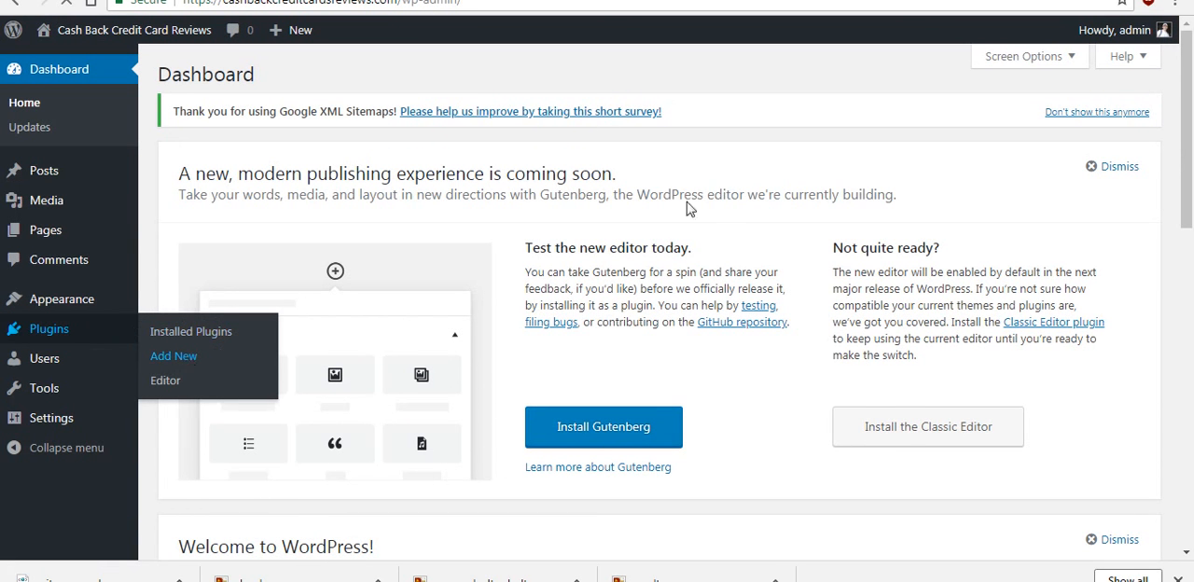
Step: Go to Plugins > Add New in the WordPress admin
left_click(173, 355)
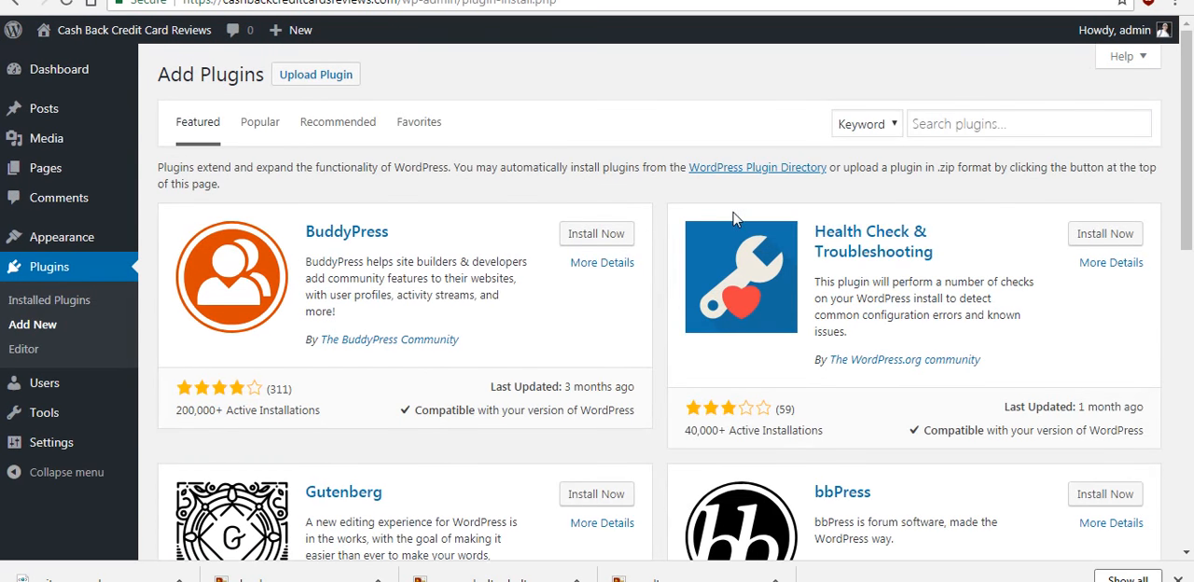
Step: Search plugins for 'xml sitemaps' and confirm Google XML Sitemaps is Active
type("xml sitemaps")
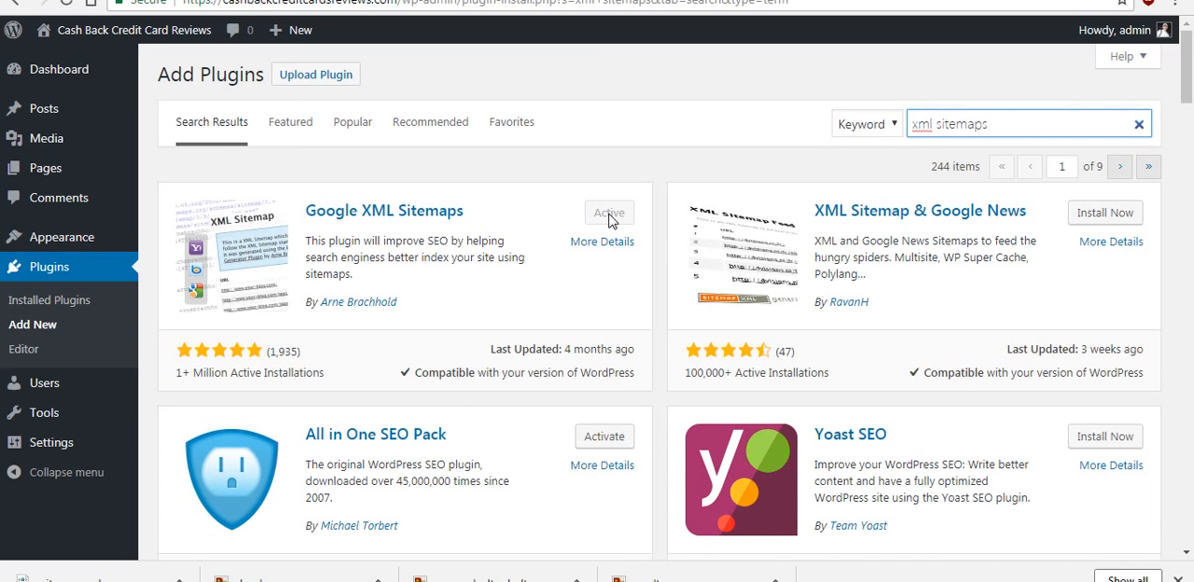
mouse_move(619, 223)
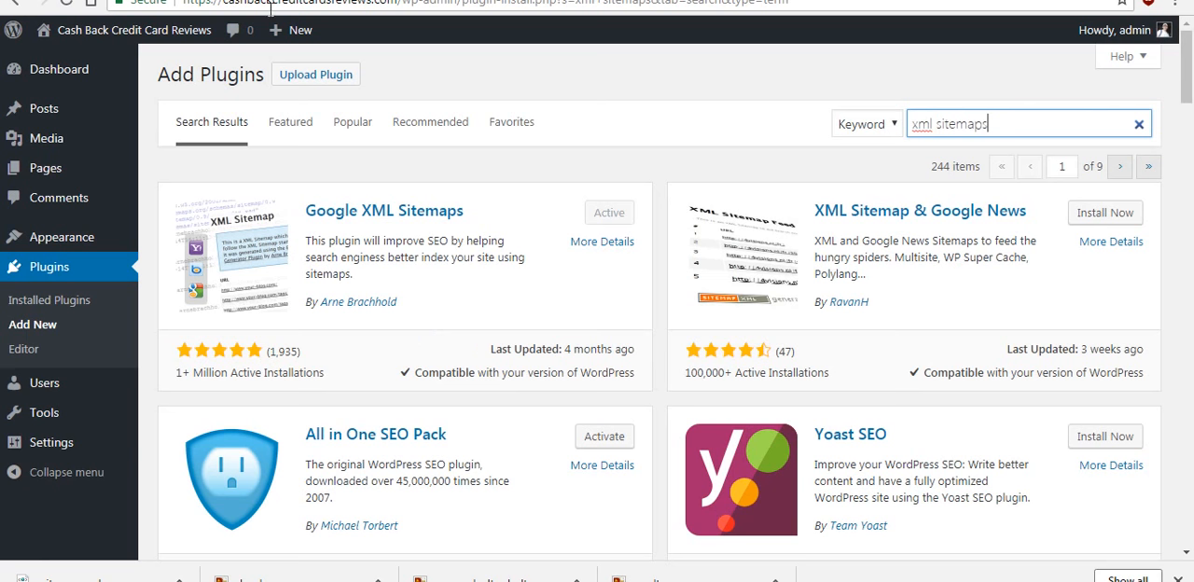
mouse_move(408, 236)
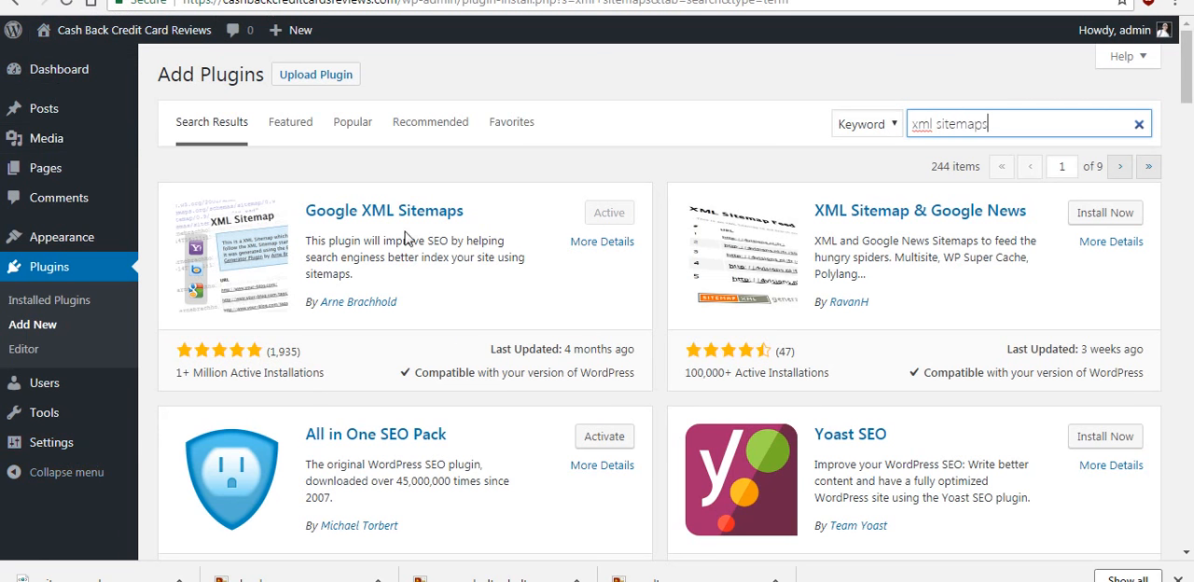
mouse_move(352, 318)
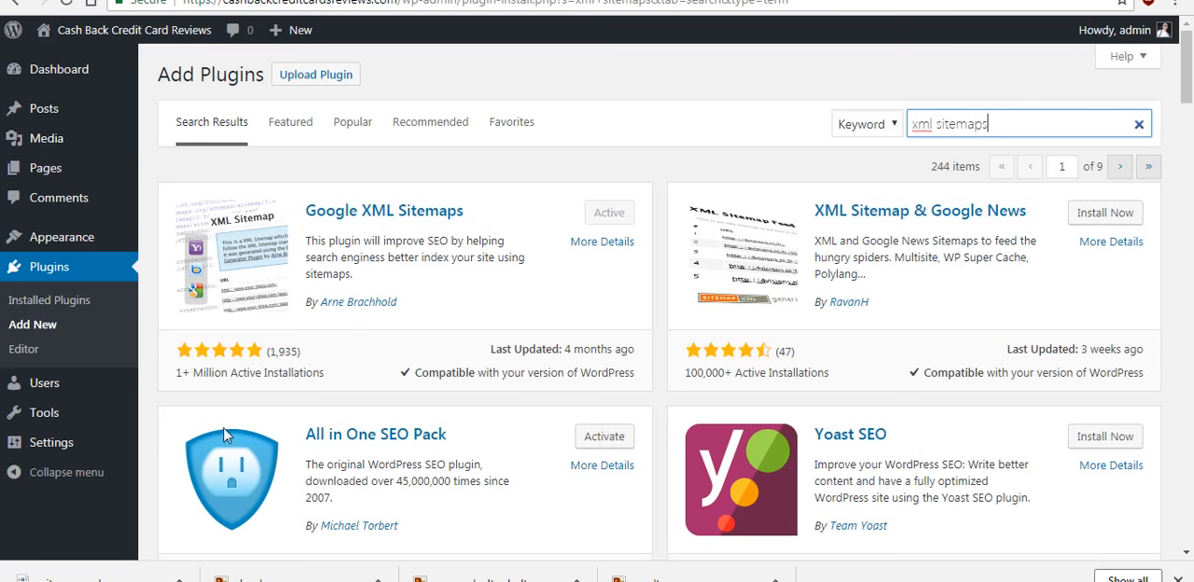
left_click(50, 442)
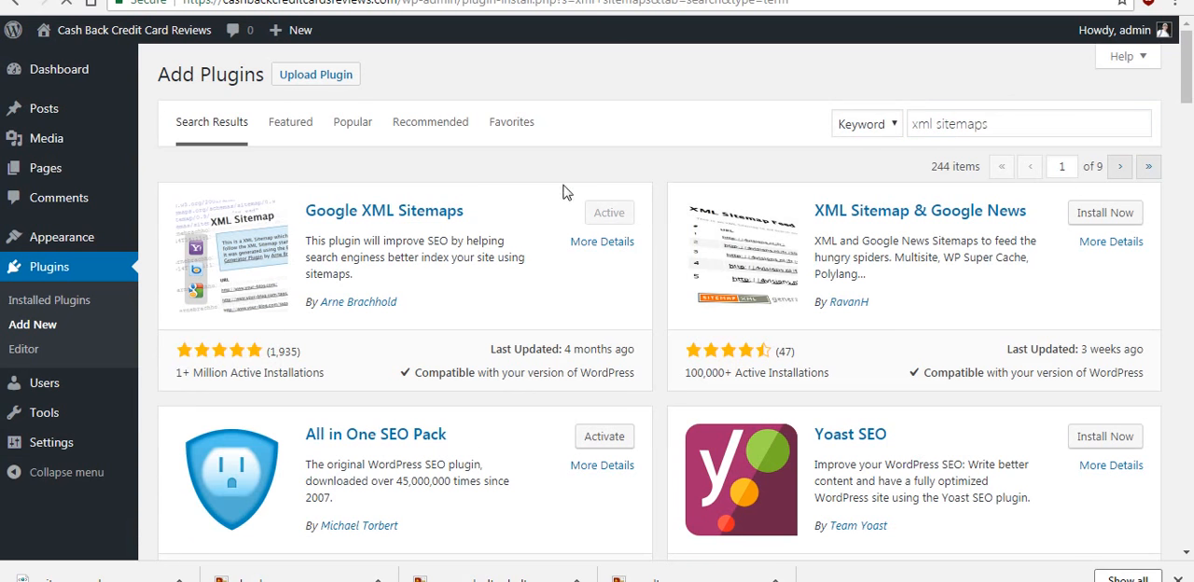
mouse_move(606, 156)
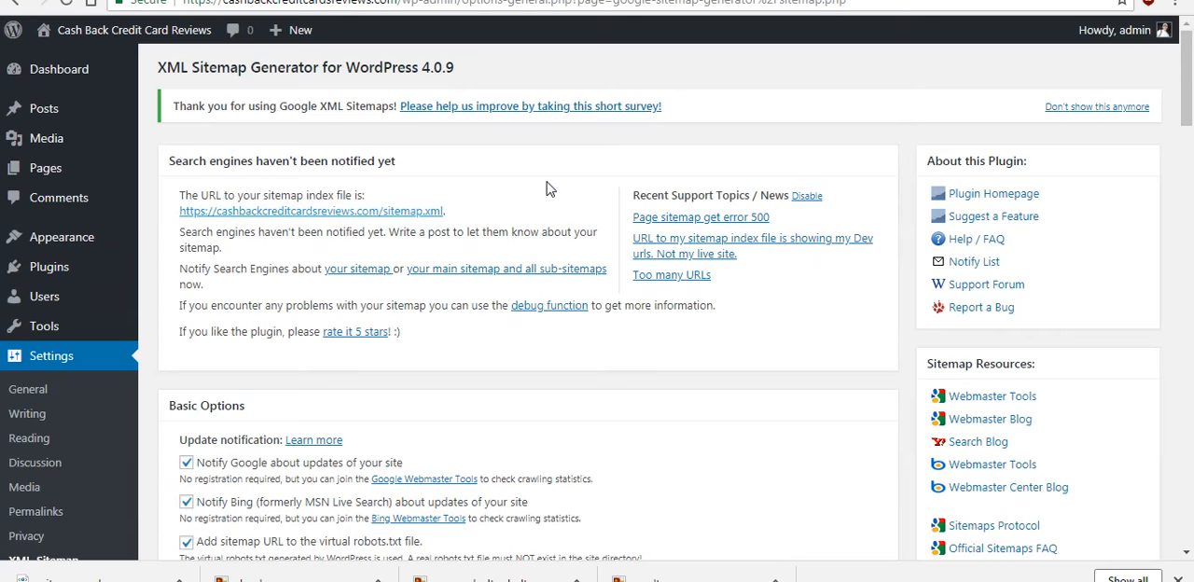
Step: Open Settings > XML-Sitemap to view the sitemap index address
left_click(310, 210)
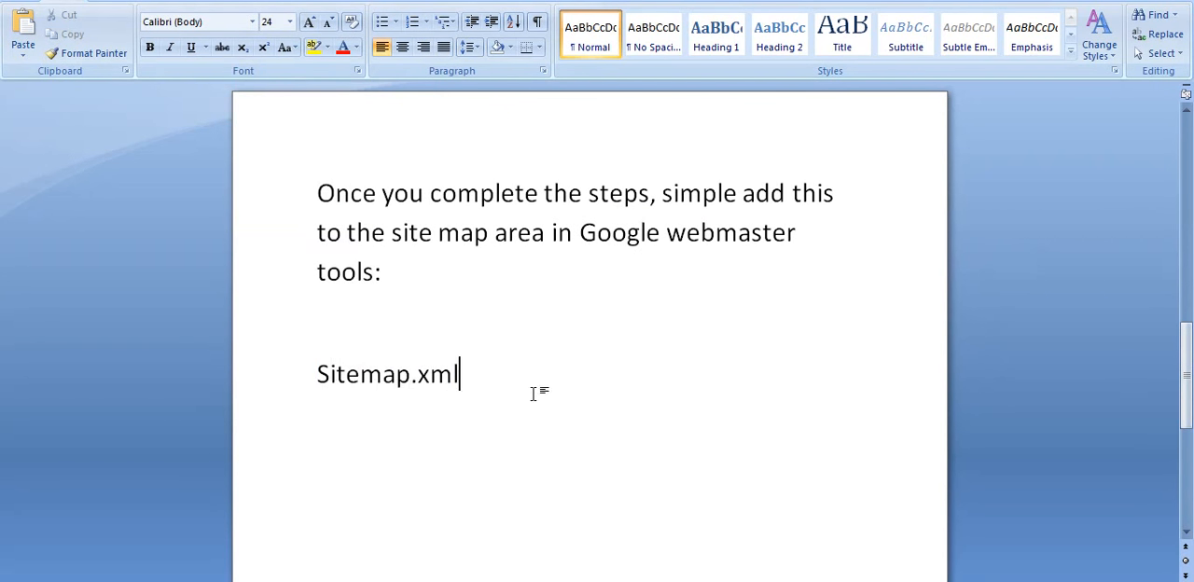
type("y")
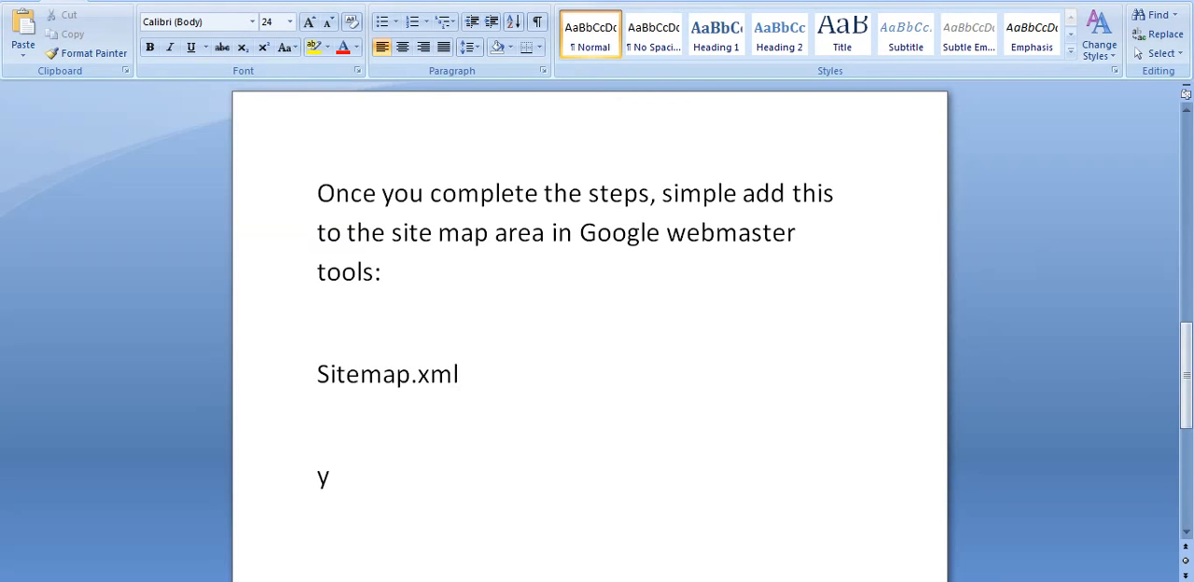
type("http://your")
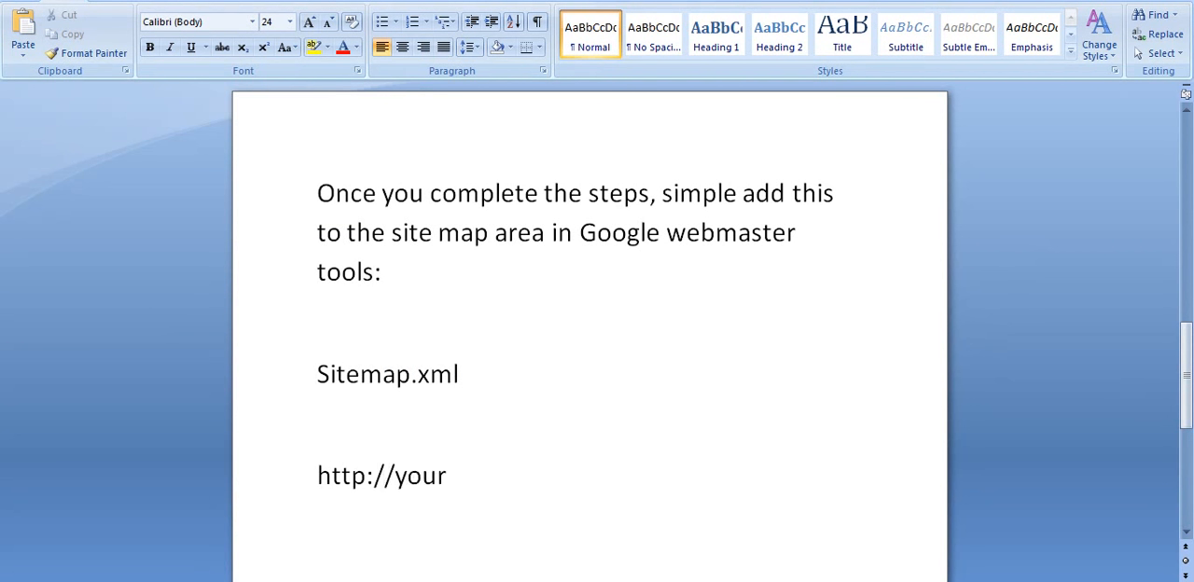
type("website.com")
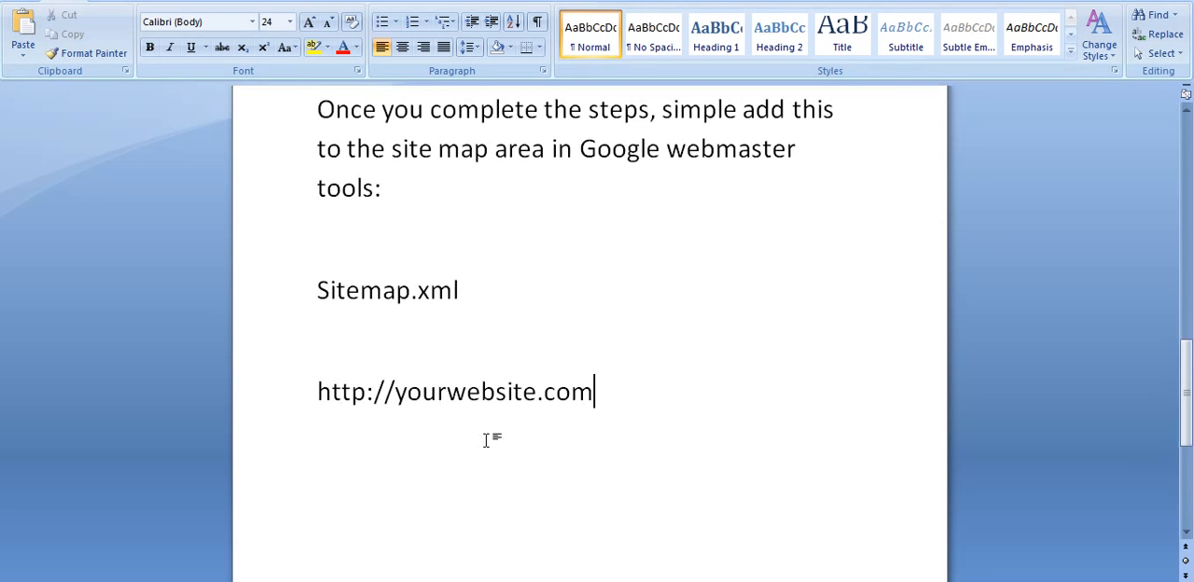
type("s")
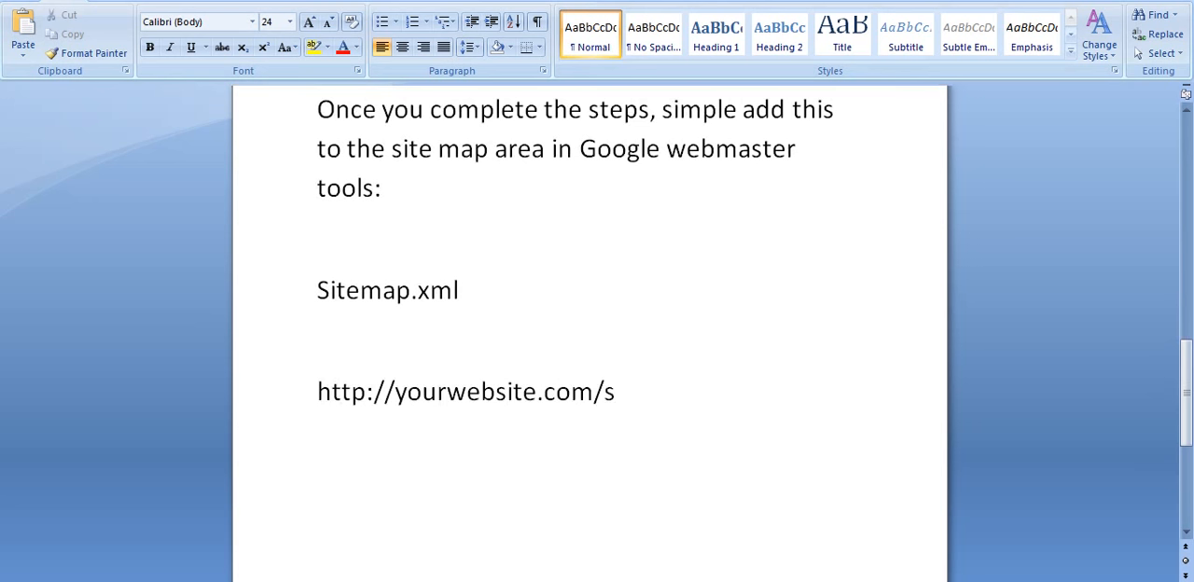
type("itemap.xml")
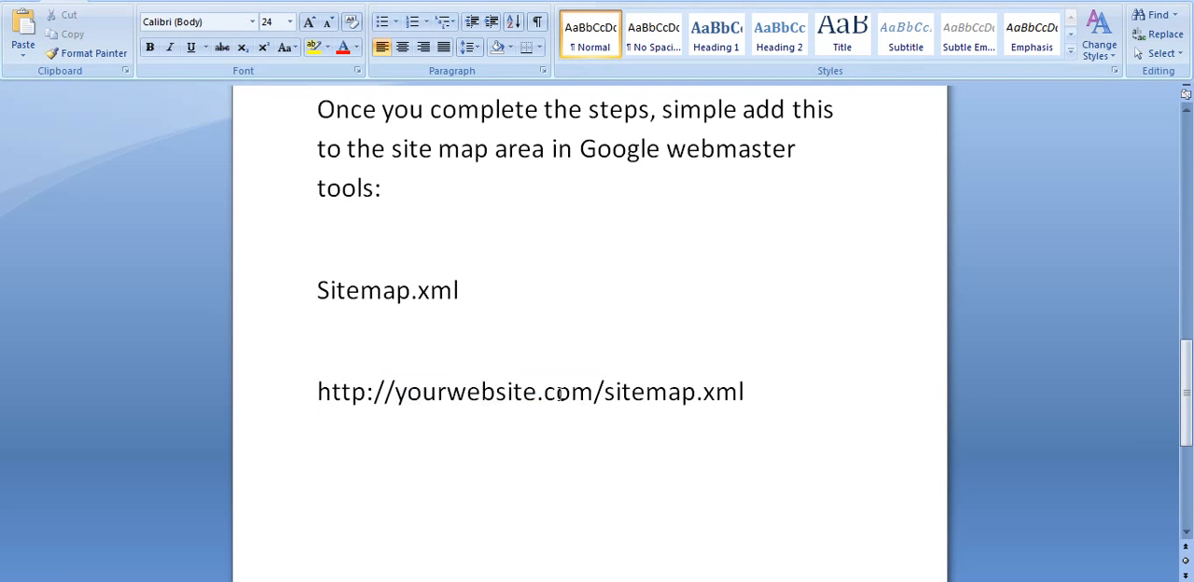
double_click(671, 392)
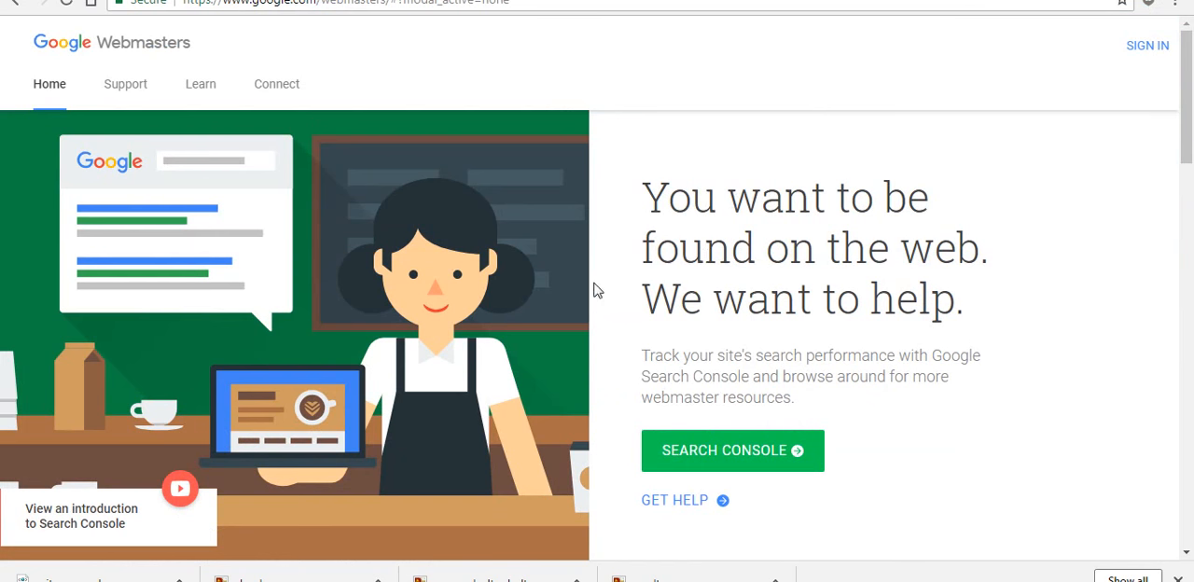
Step: Open the cashbackcreditcardsreviews.com property and scroll to its empty Sitemaps card
left_click(731, 450)
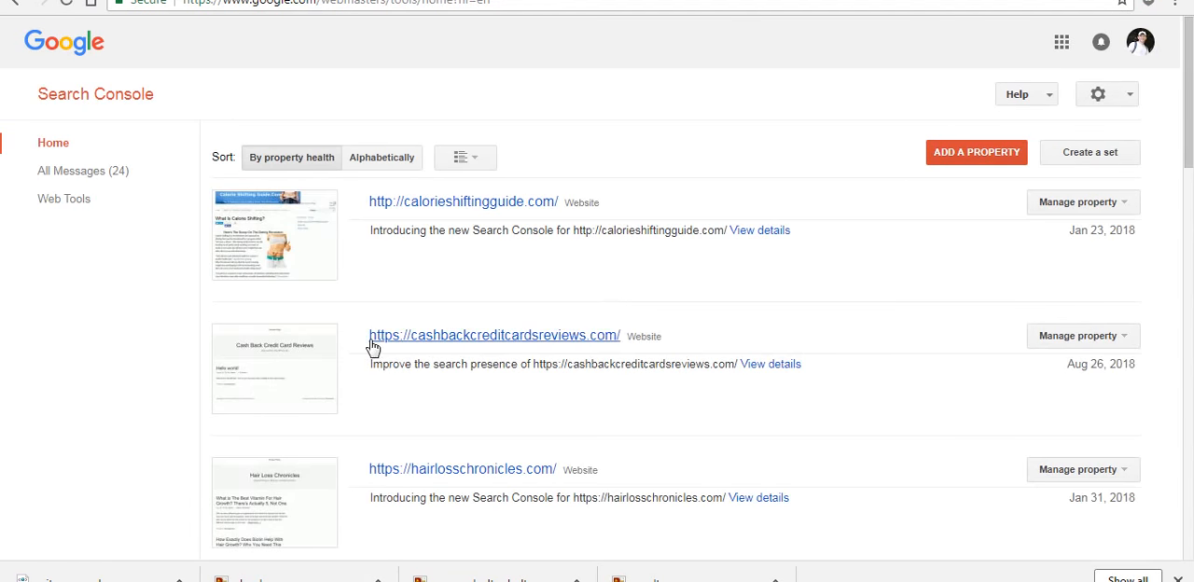
left_click(491, 335)
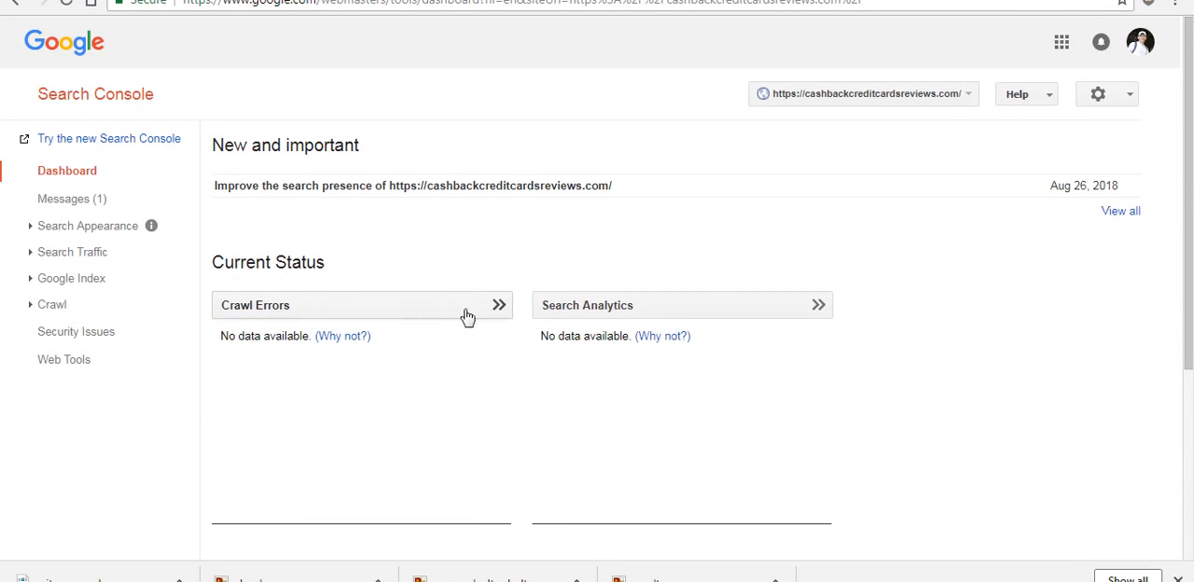
mouse_move(948, 248)
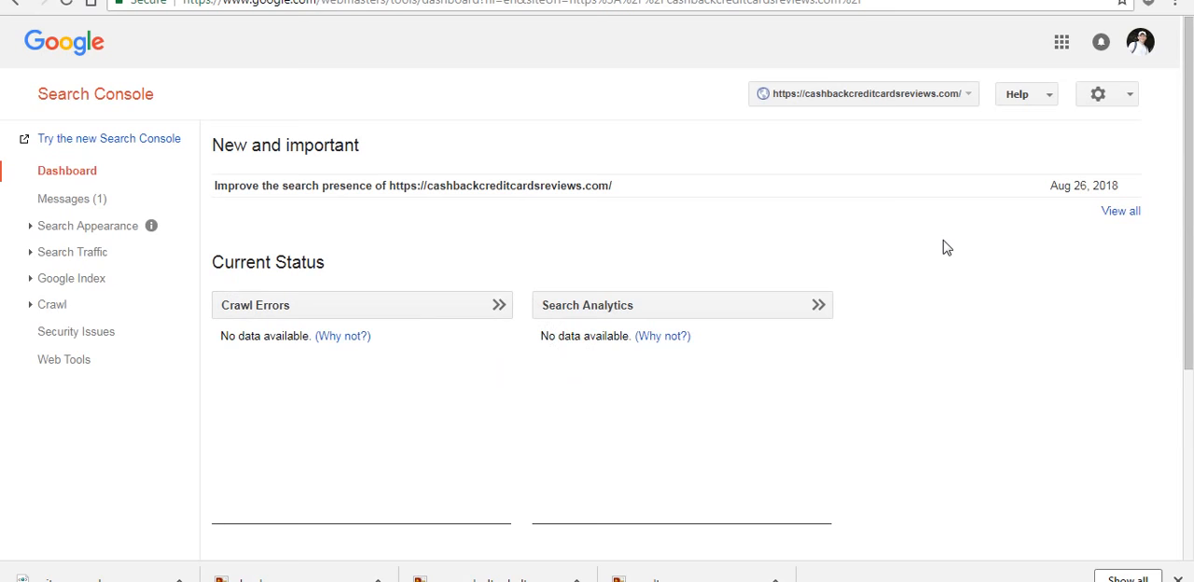
scroll("down", 3)
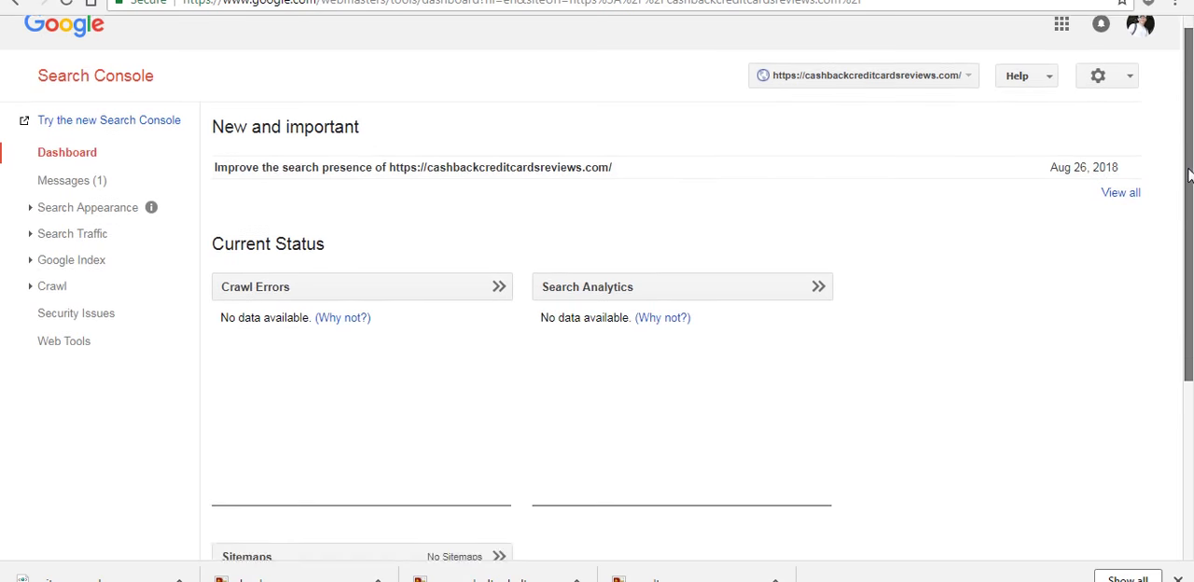
scroll("down", 3)
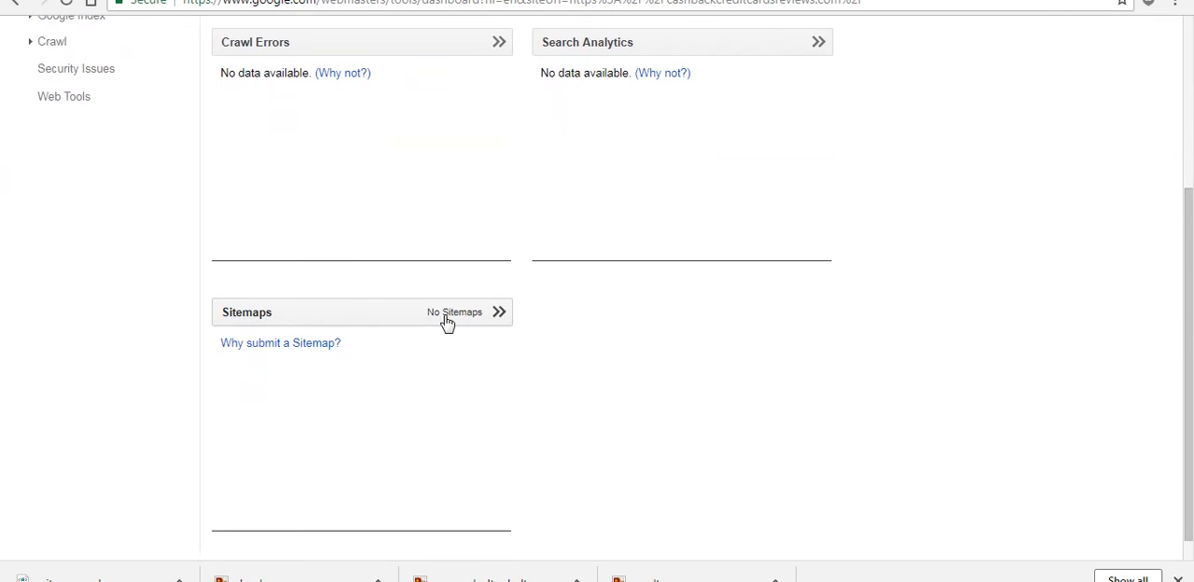
mouse_move(426, 365)
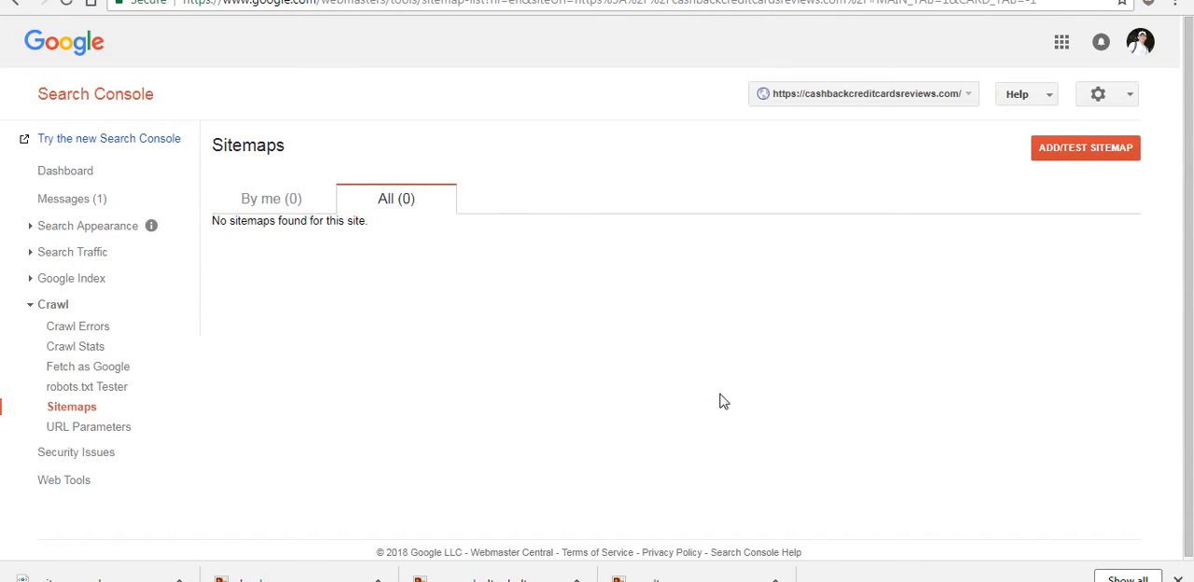
mouse_move(1085, 156)
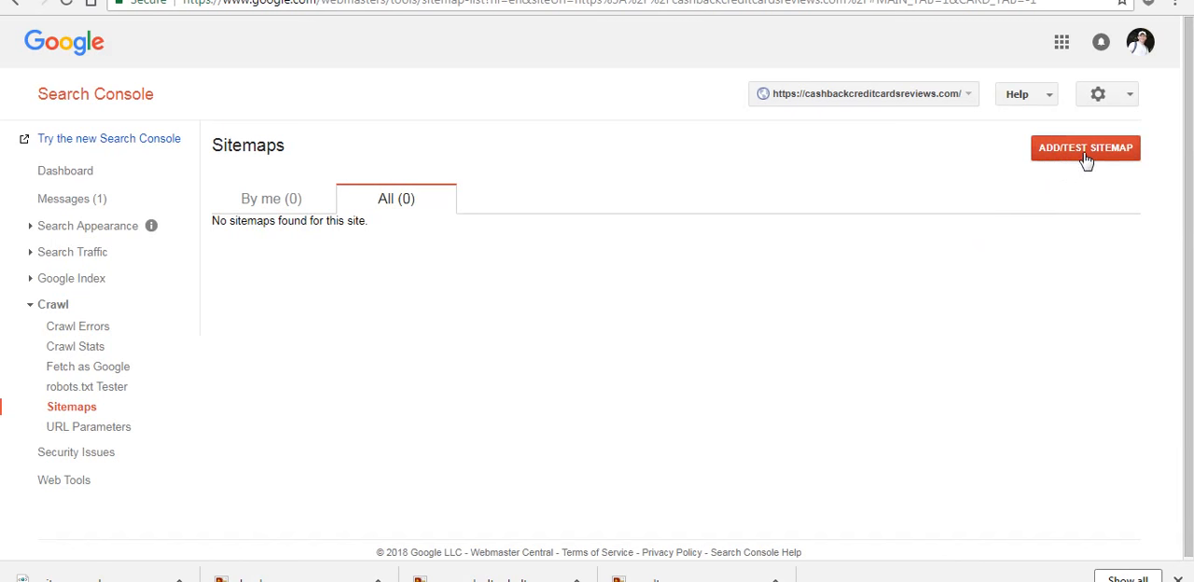
Step: Add and submit sitemap.xml as a new sitemap for the site
left_click(1086, 148)
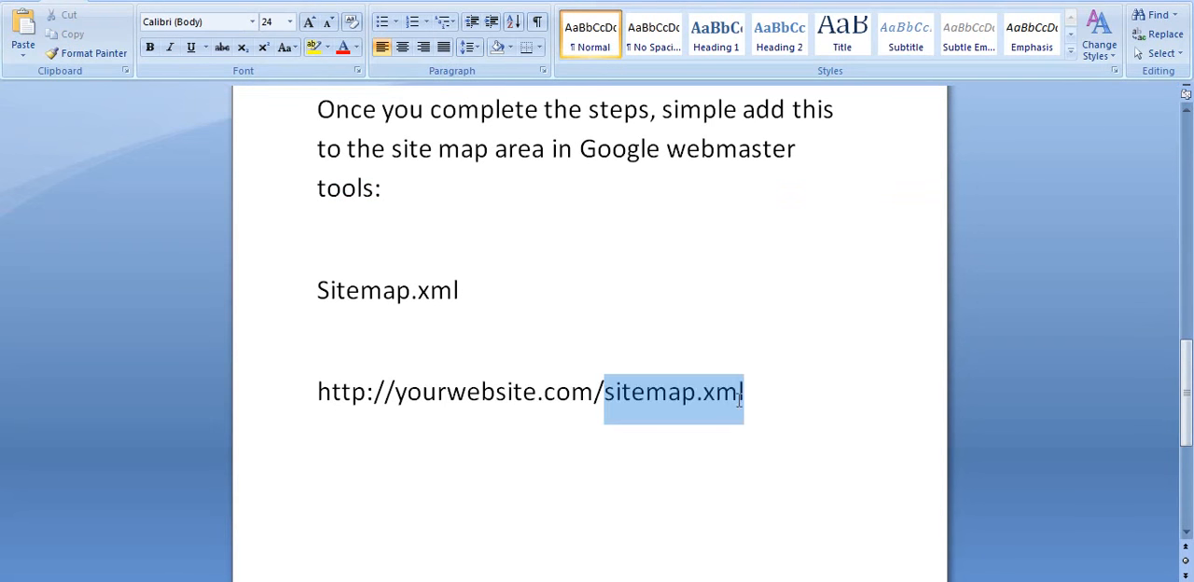
mouse_move(631, 410)
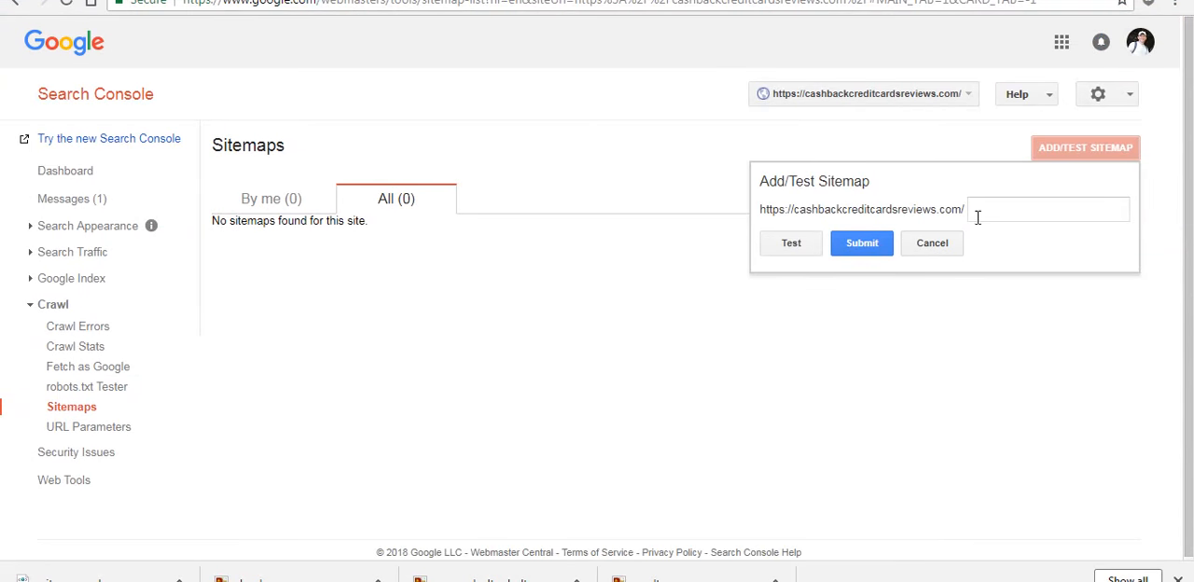
type("sitemap.xml")
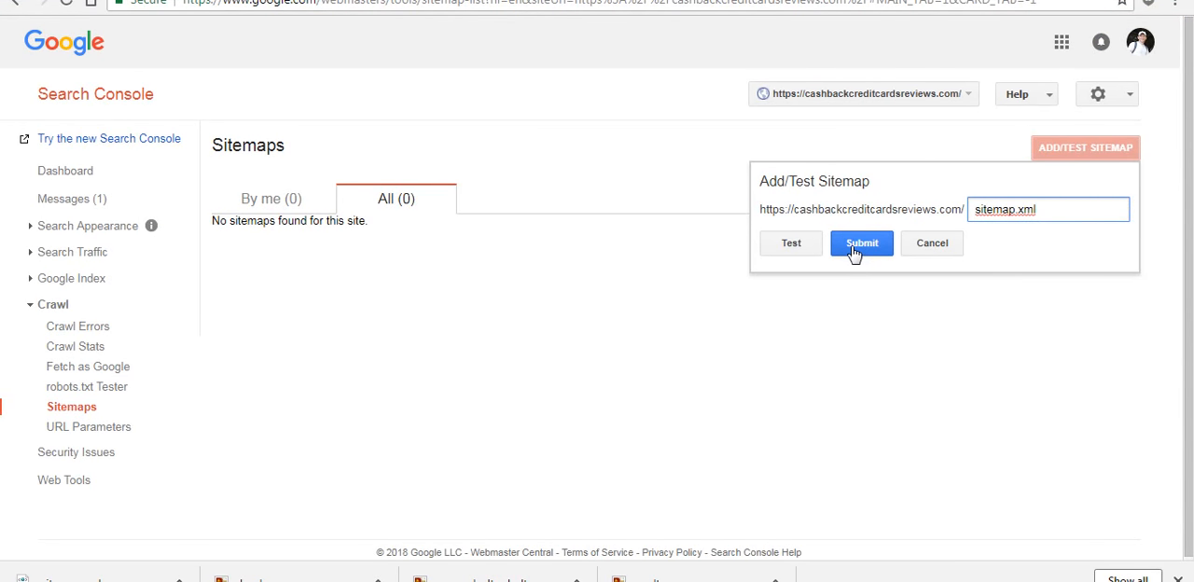
left_click(861, 242)
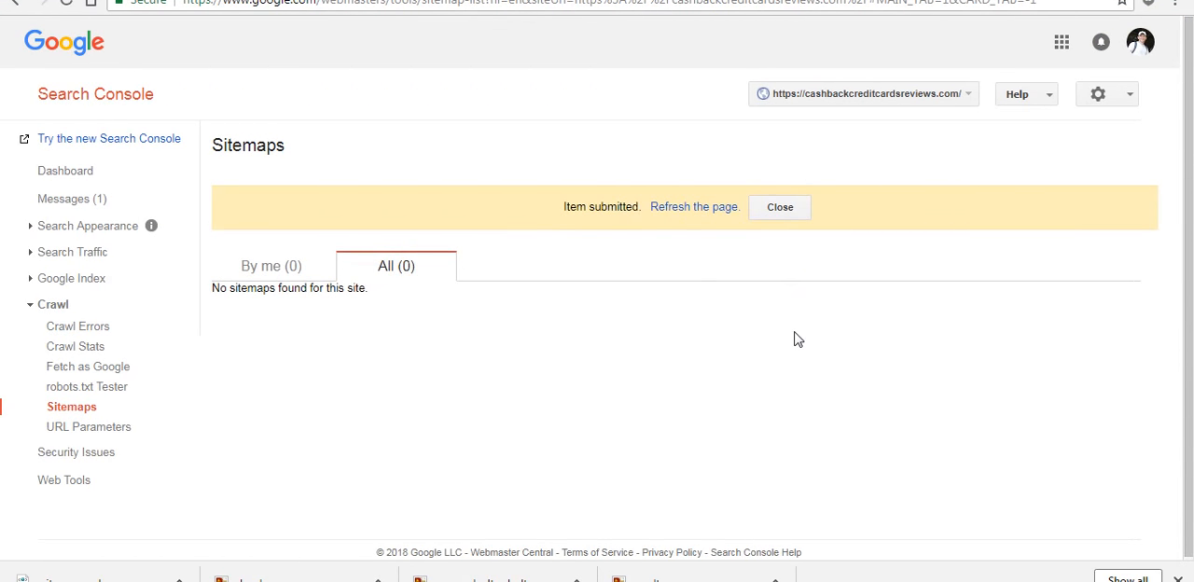
mouse_move(589, 291)
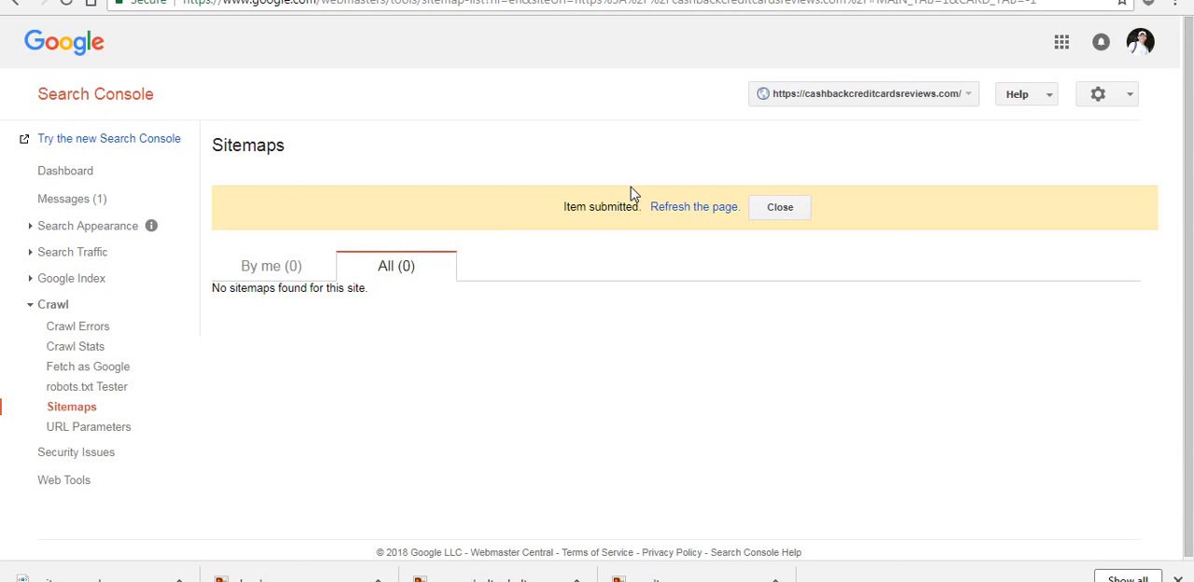
mouse_move(695, 435)
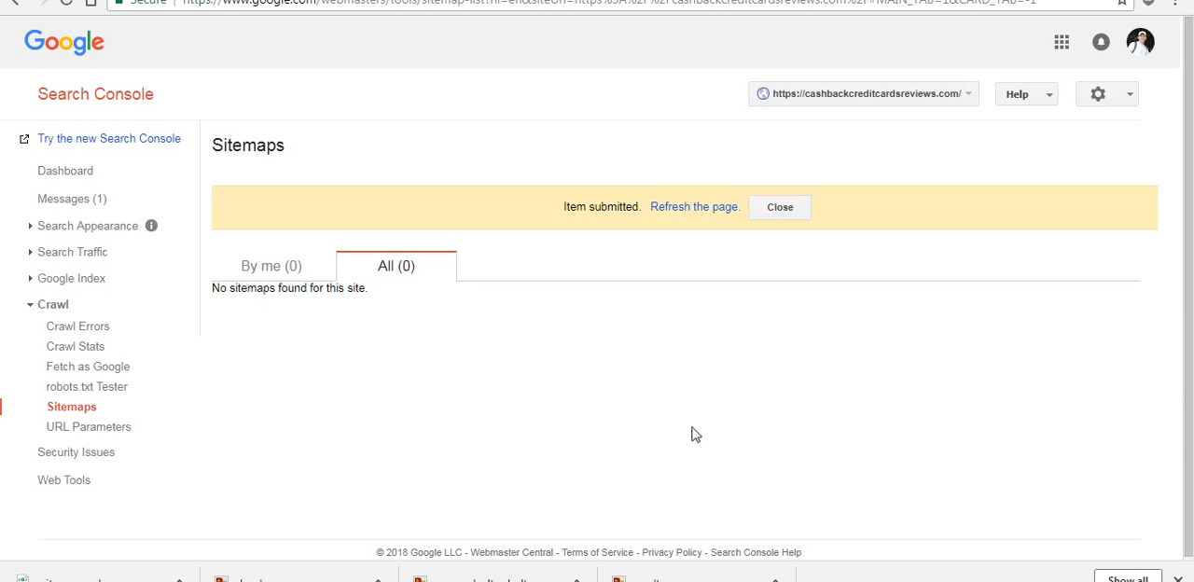
mouse_move(410, 53)
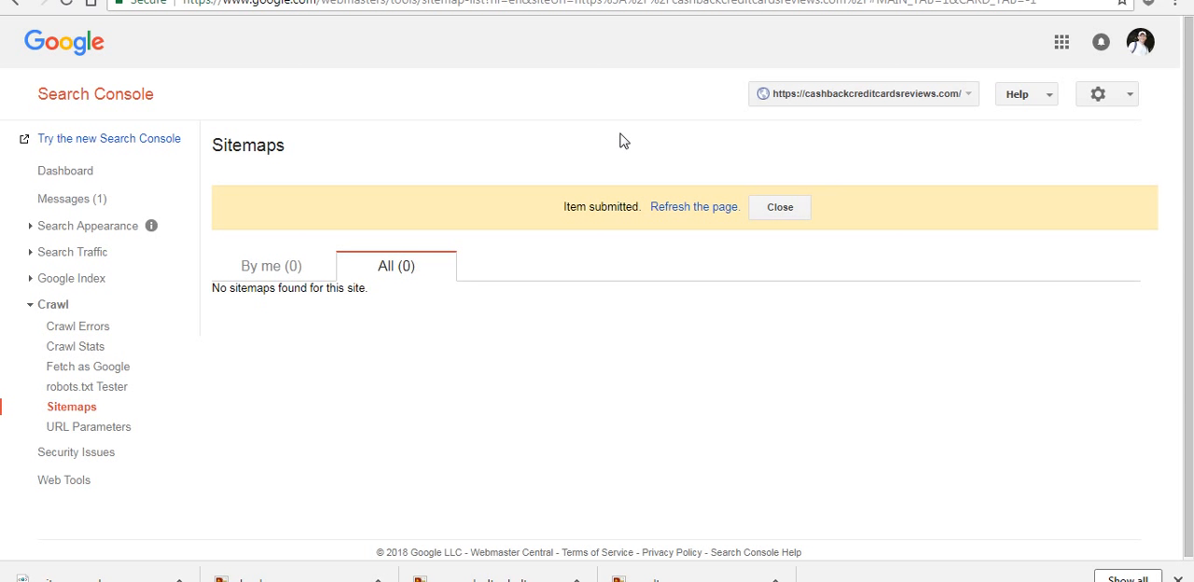
mouse_move(639, 163)
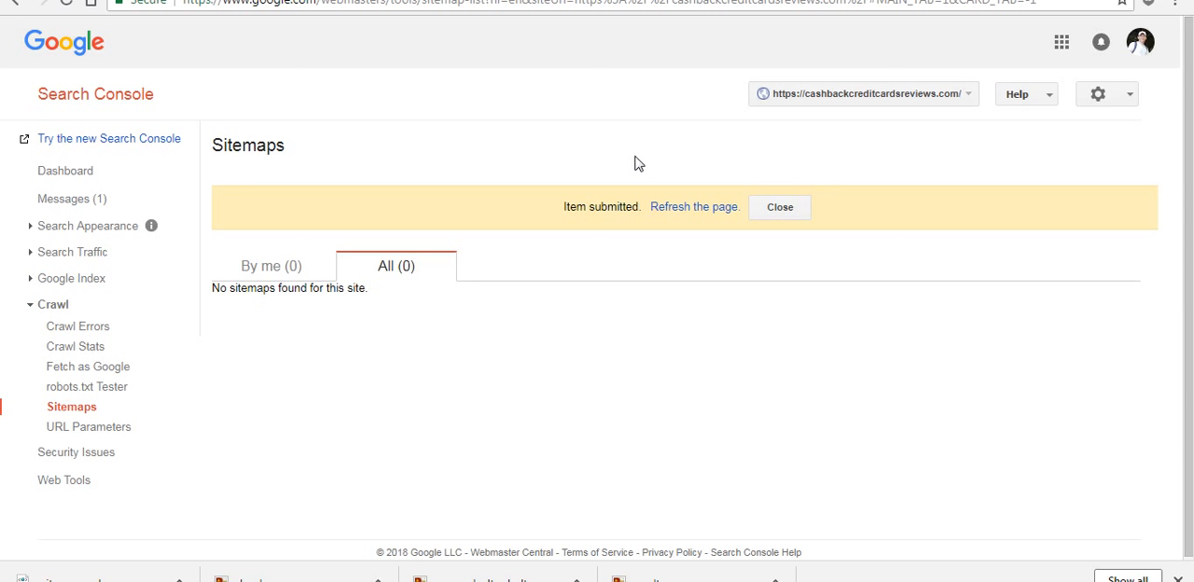